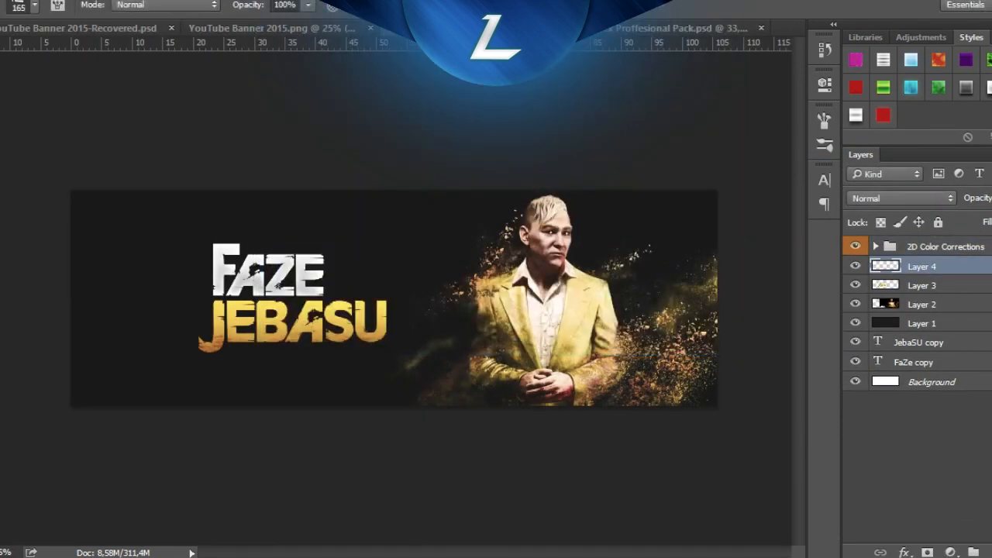
Cycle Layer 4's blend mode (e.g. Color Dodge) until the gold suit glows brighter yellow
left_click(901, 197)
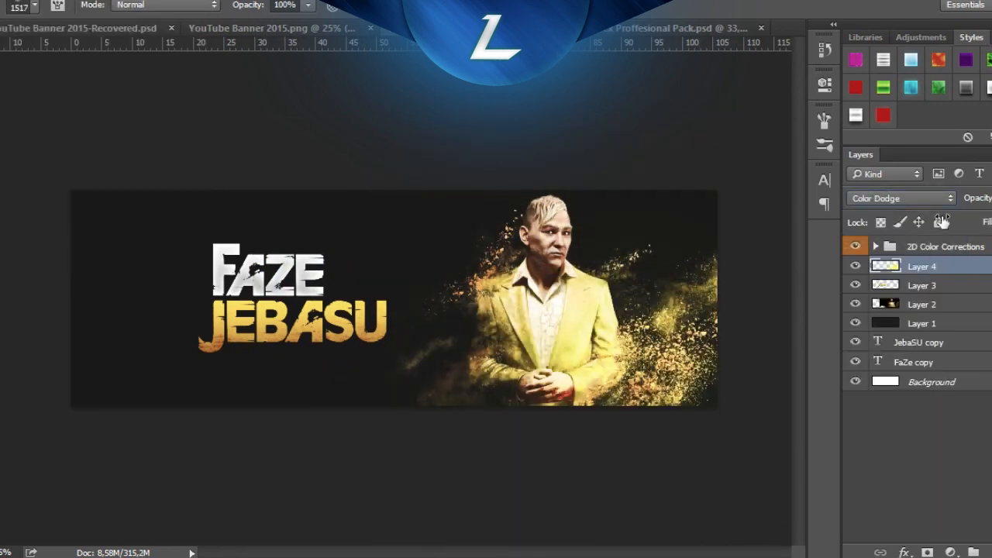
left_click(901, 198)
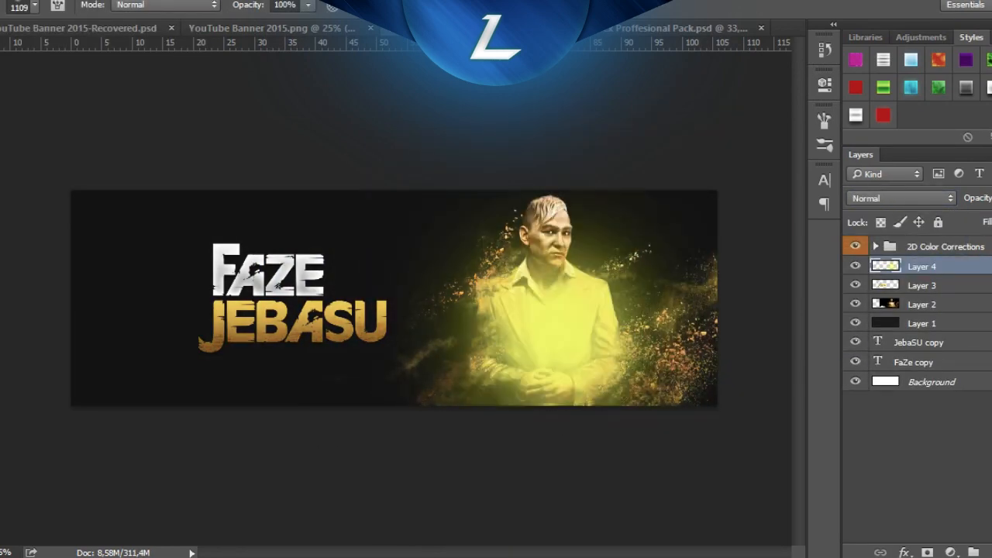
left_click(900, 198)
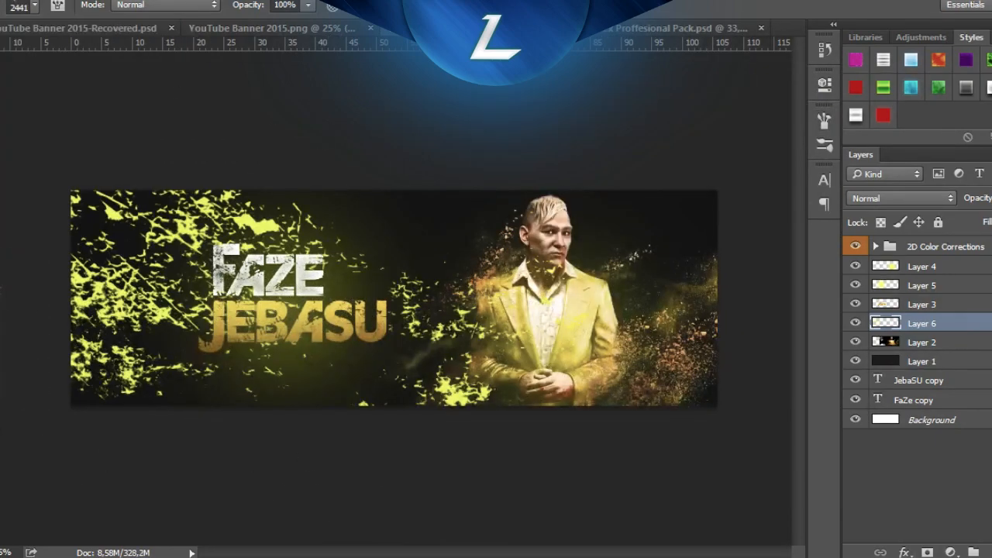
Paint yellow splatter brushes on a new layer across the banner's left side
left_click(34, 6)
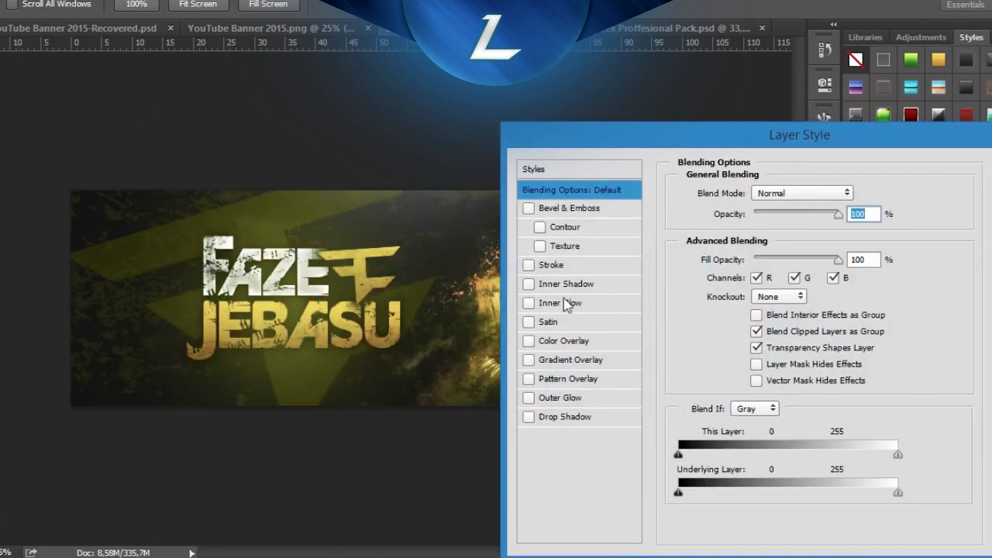
Add the gold FaZe logo beside the name with a large faded copy behind the title
left_click(559, 304)
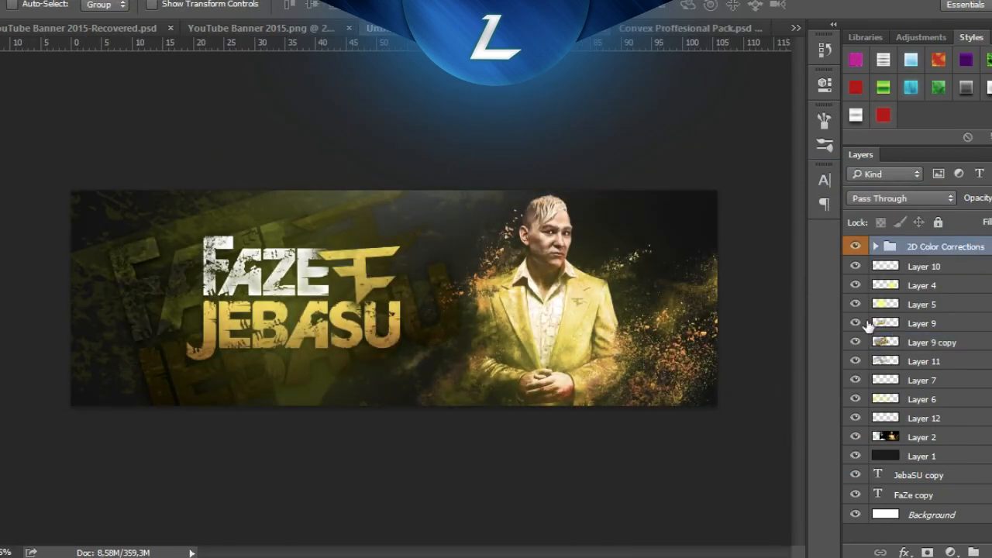
Select Layer 9 and pick a large brush from the preset picker to paint on it
left_click(873, 246)
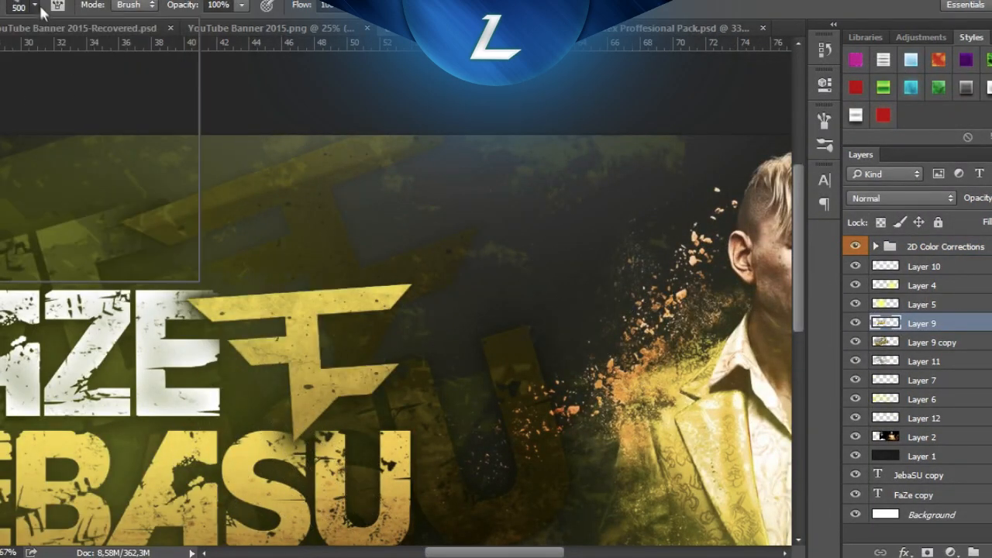
left_click(44, 7)
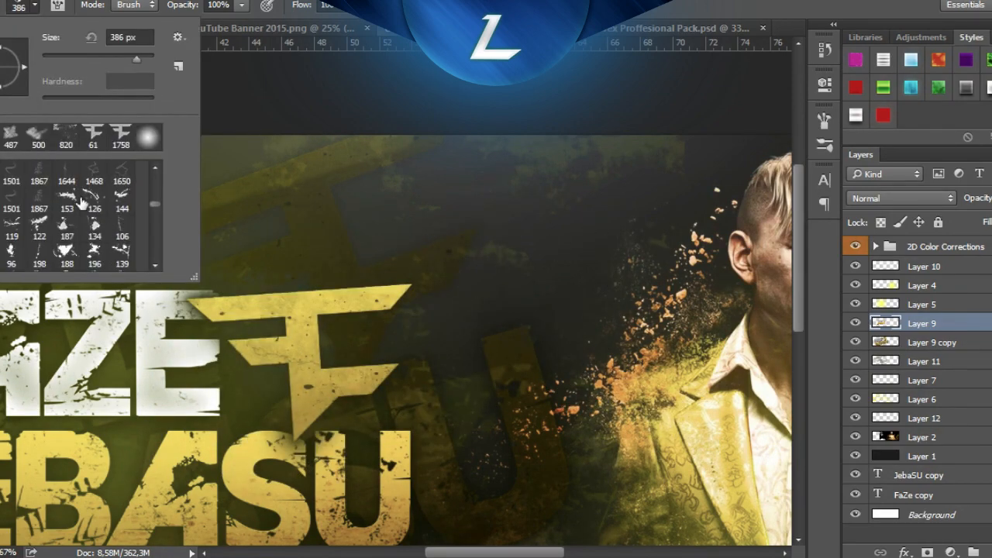